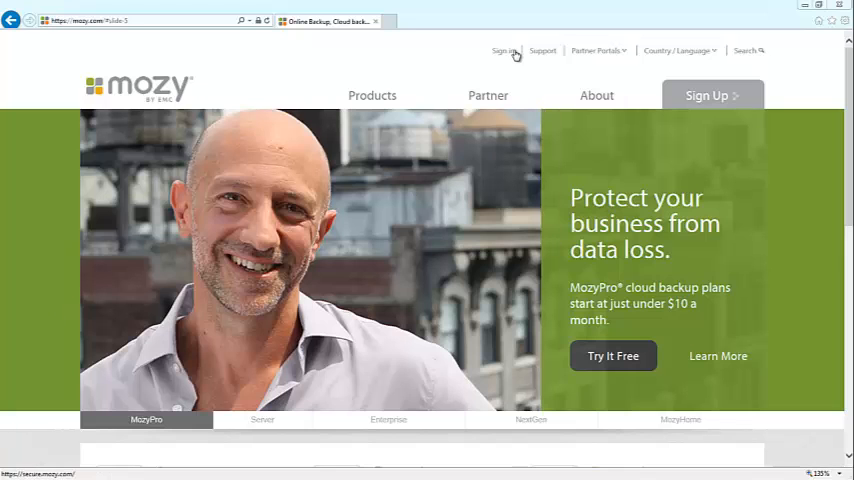
pyautogui.click(504, 50)
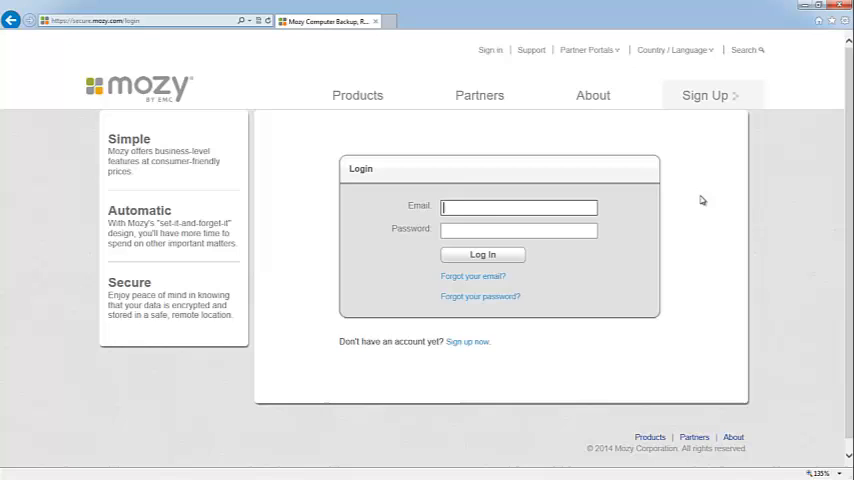
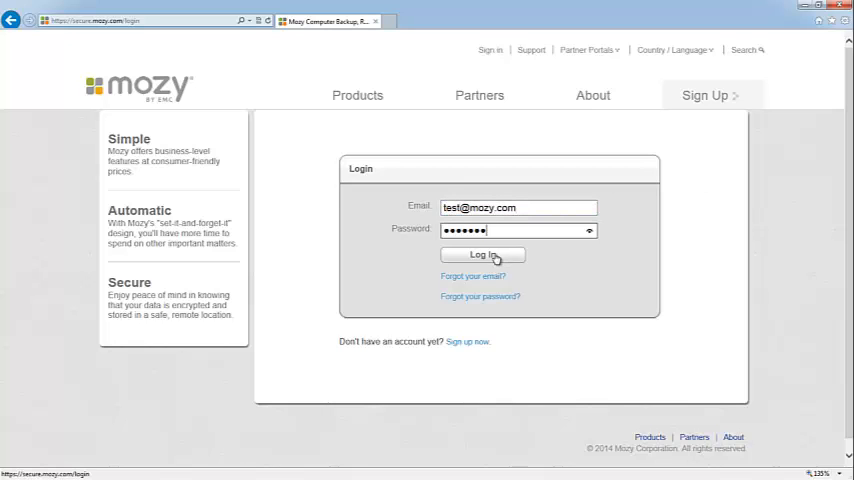
# - Log in and browse the HOUSE device's Backup Sets into the Photos set
pyautogui.click(482, 256)
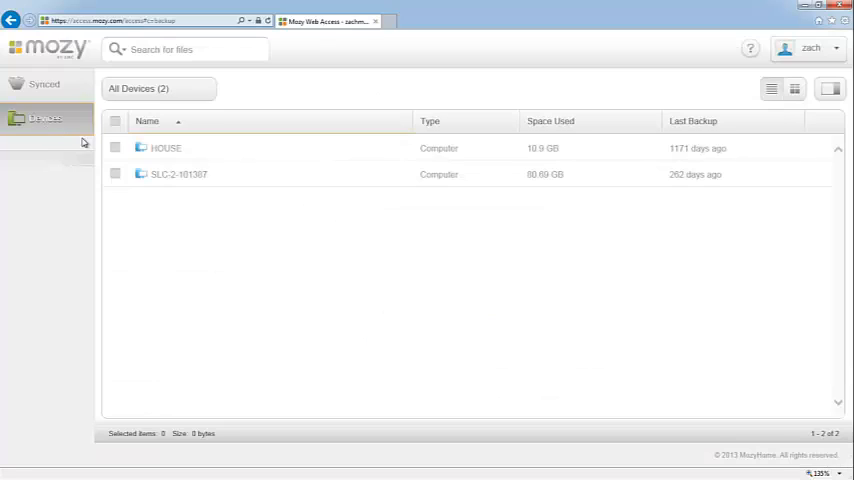
pyautogui.moveTo(166, 148)
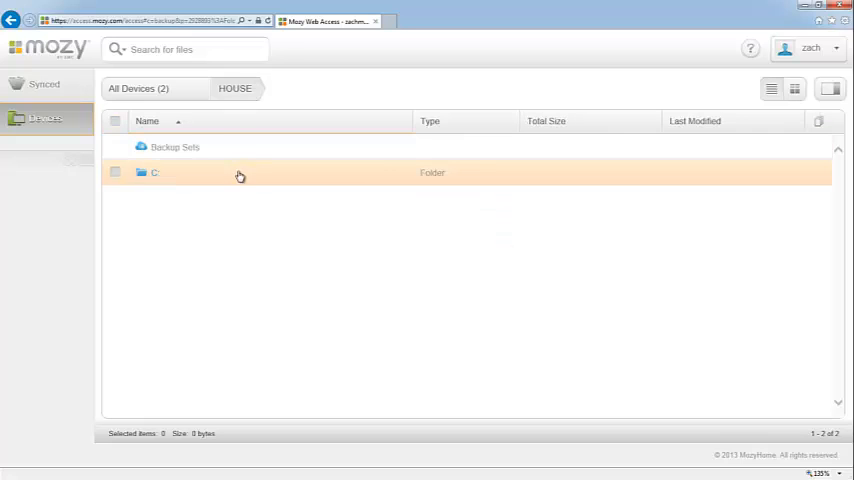
pyautogui.moveTo(176, 148)
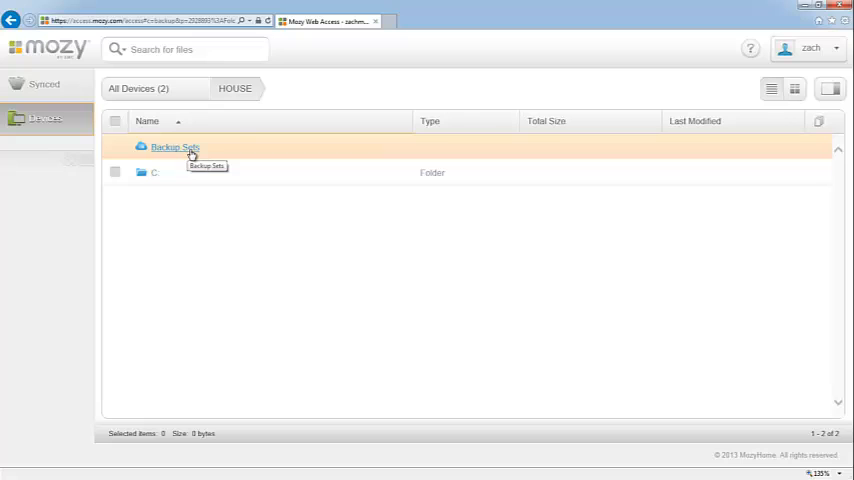
pyautogui.moveTo(180, 156)
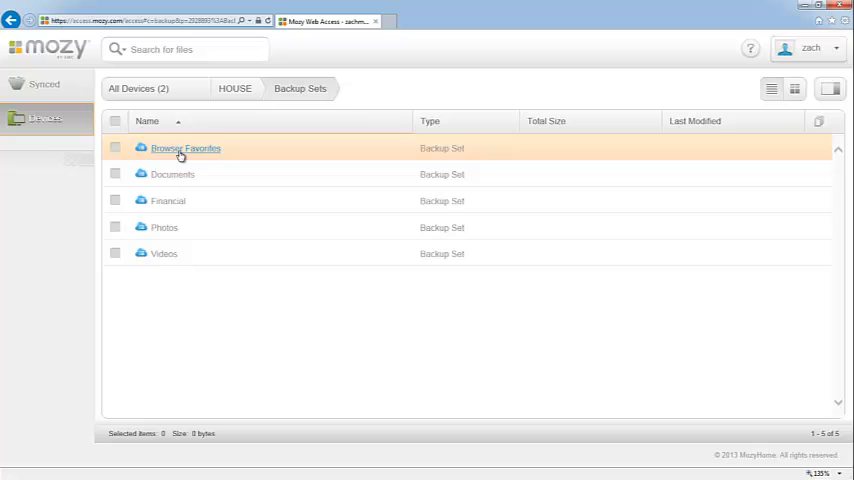
pyautogui.click(164, 228)
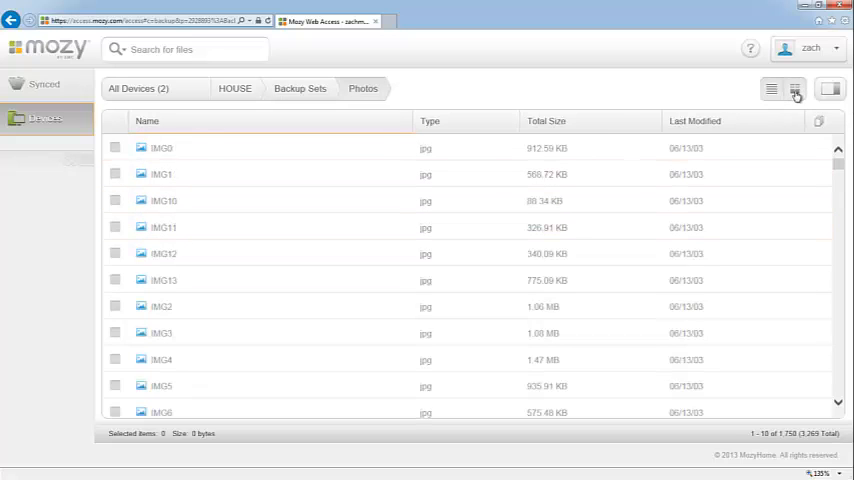
# - Show the photos as thumbnails and download the Golden Gate Bridge image IMG10.jpg
pyautogui.click(792, 88)
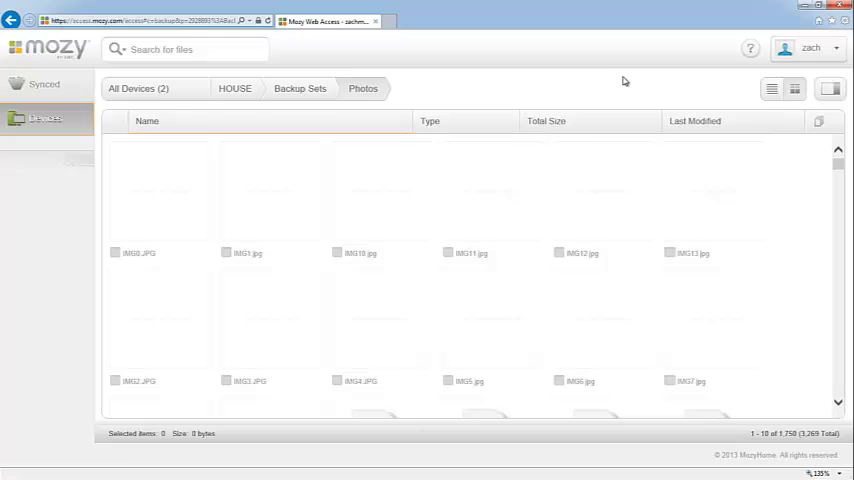
pyautogui.moveTo(748, 110)
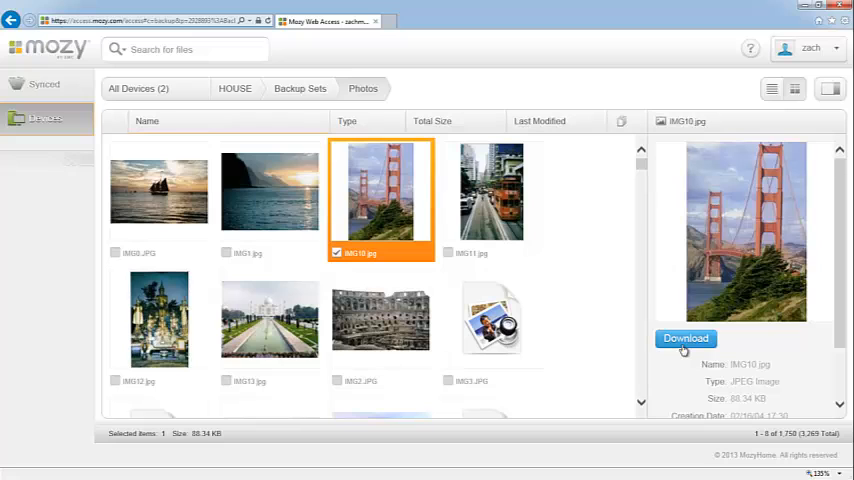
pyautogui.click(684, 338)
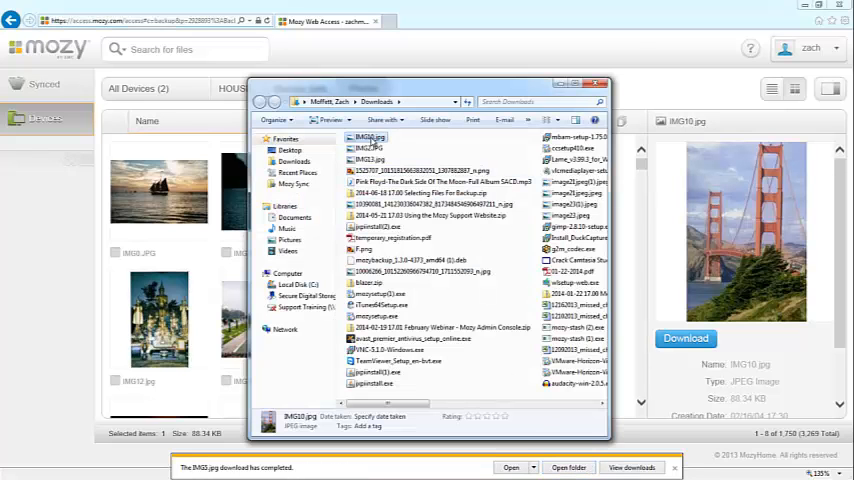
# - View the downloaded IMG10.jpg from Downloads in Windows Photo Viewer
pyautogui.doubleClick(370, 138)
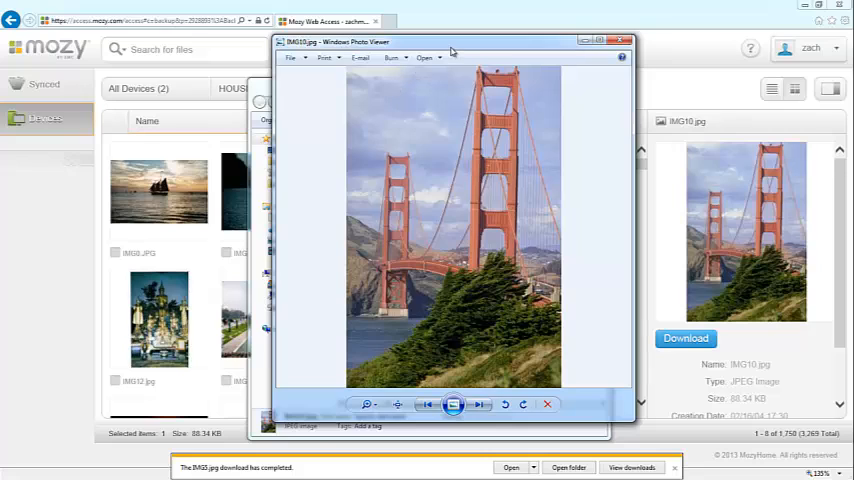